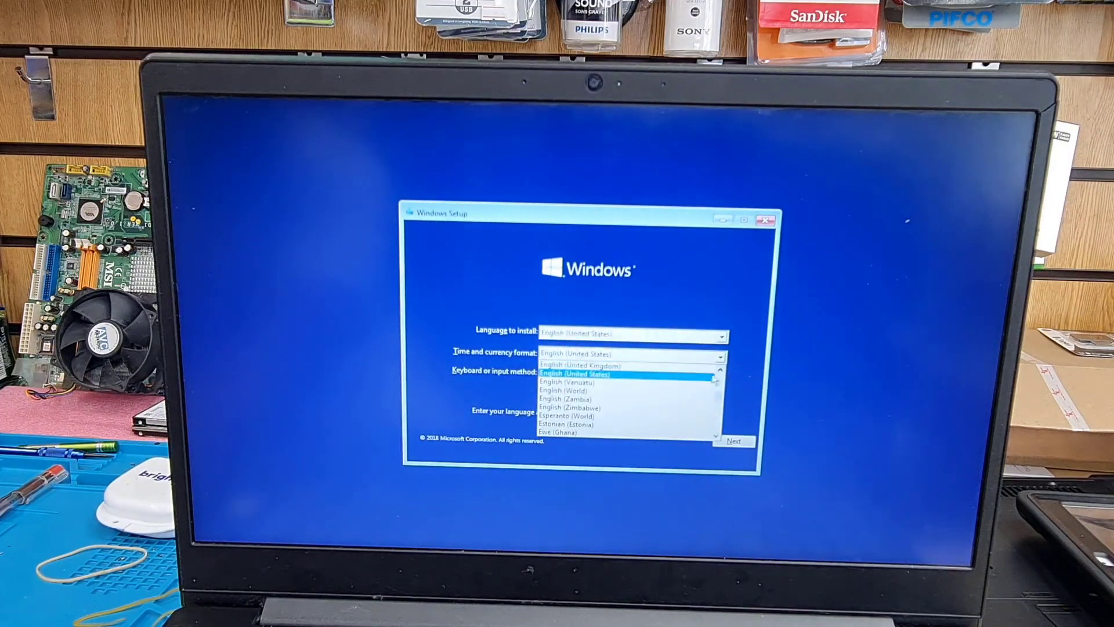
# Step: Set time and currency format to English (United Kingdom) and continue to the license terms
pyautogui.click(575, 364)
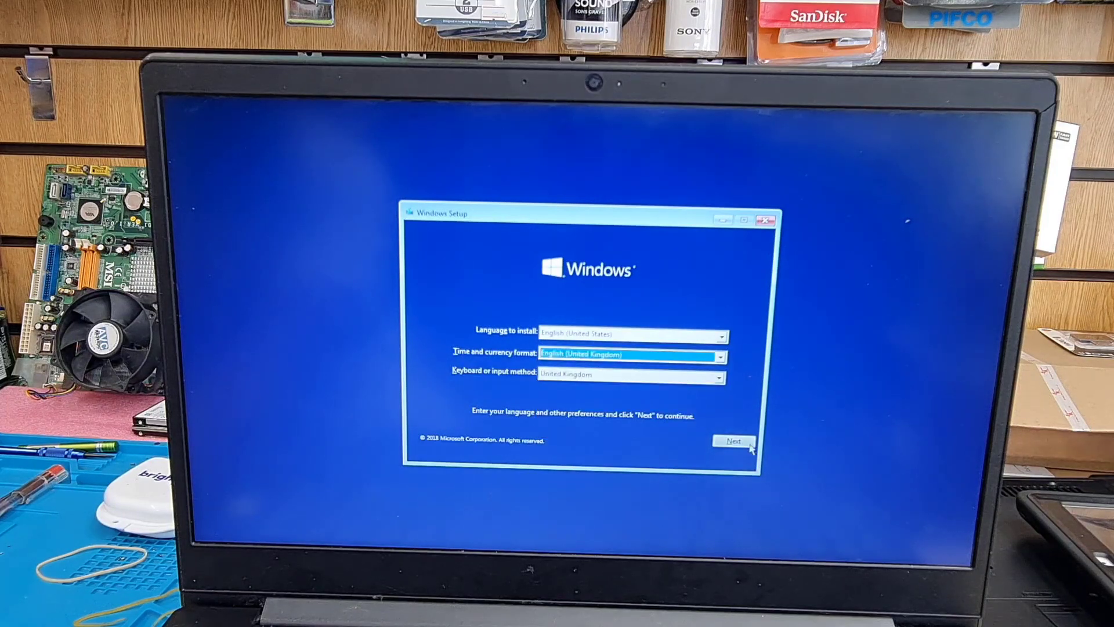
pyautogui.click(734, 441)
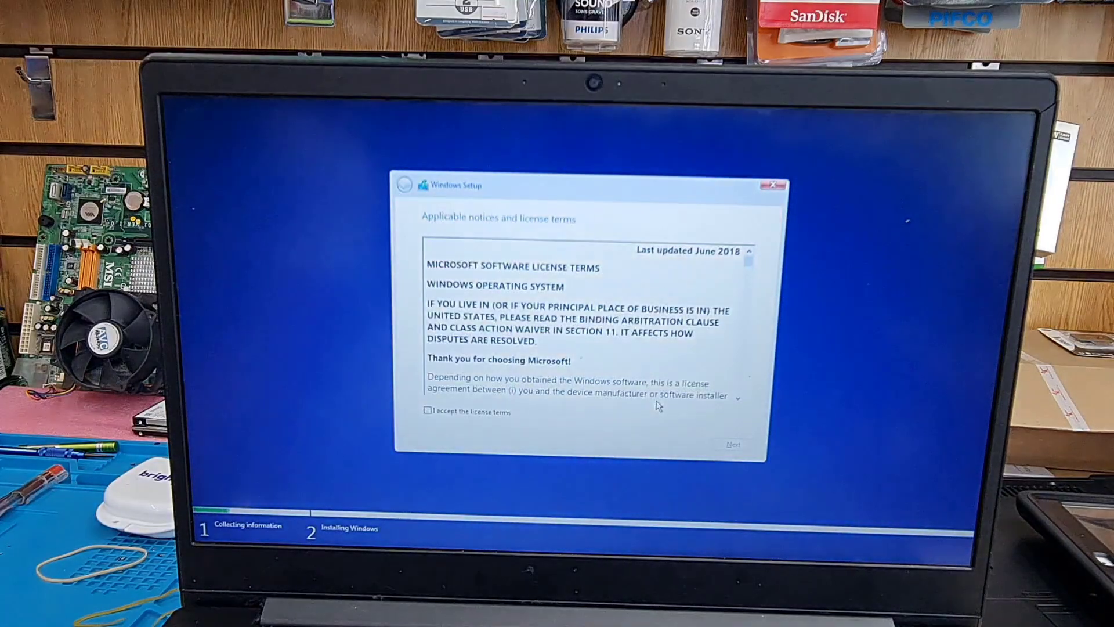
# Step: Accept the license terms and choose 'Custom: Install Windows only (advanced)'
pyautogui.click(427, 411)
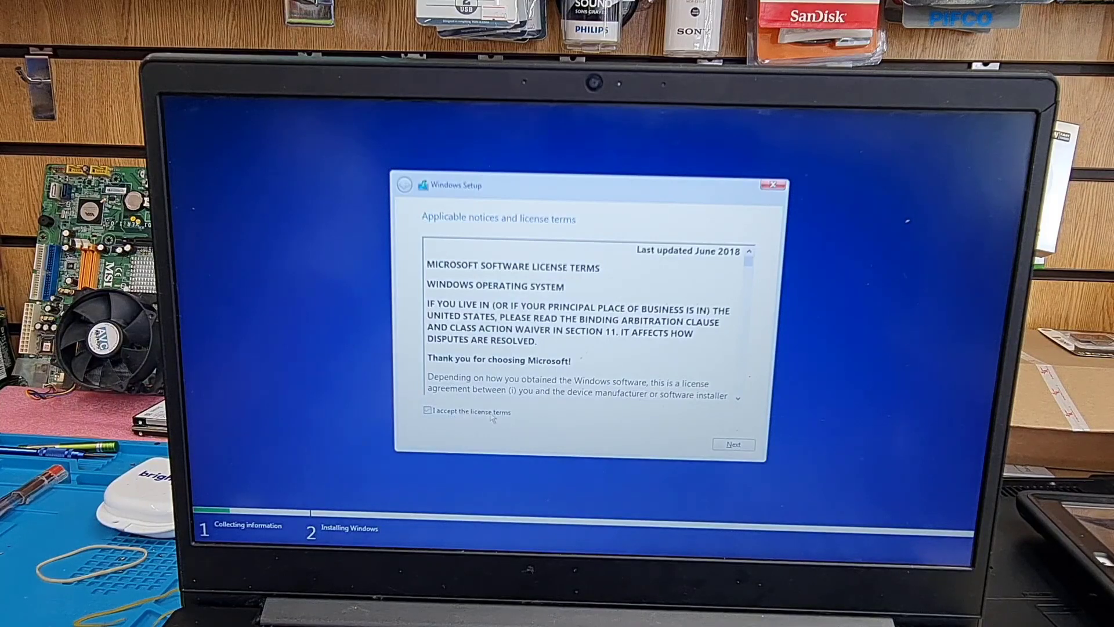
pyautogui.click(733, 443)
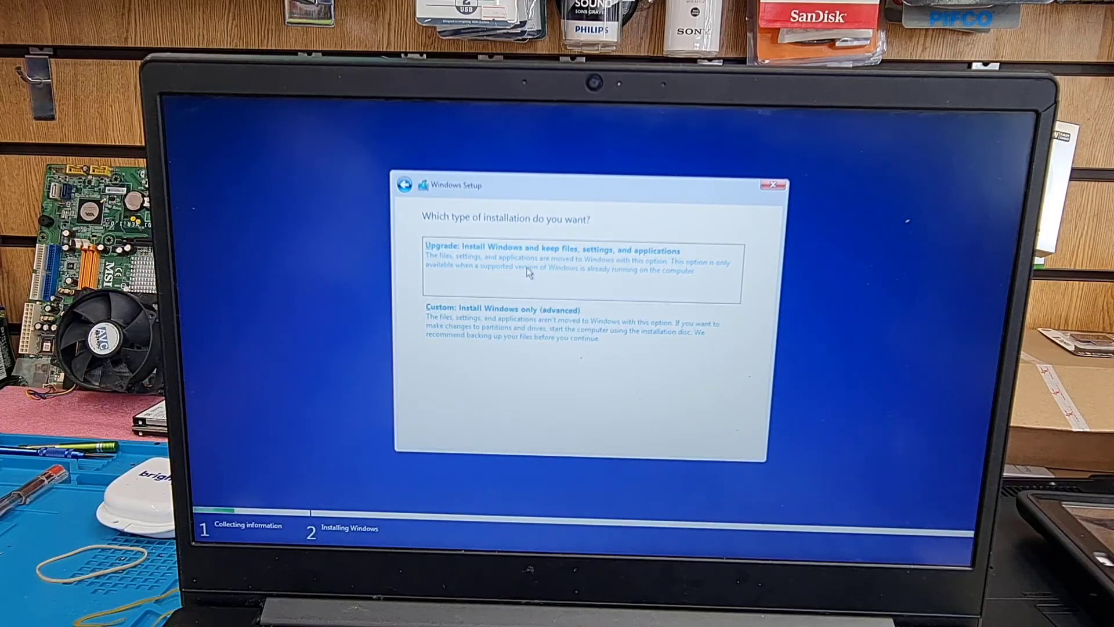
pyautogui.click(493, 321)
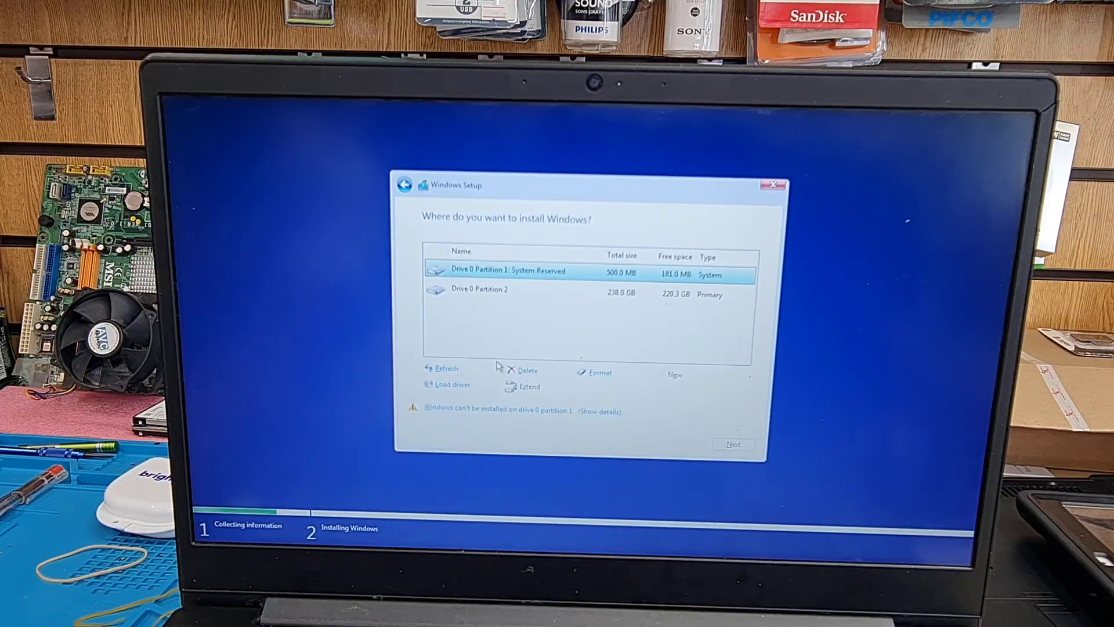
# Step: Delete the System Reserved and primary partitions, leaving 238.5 GB unallocated for the install
pyautogui.click(527, 370)
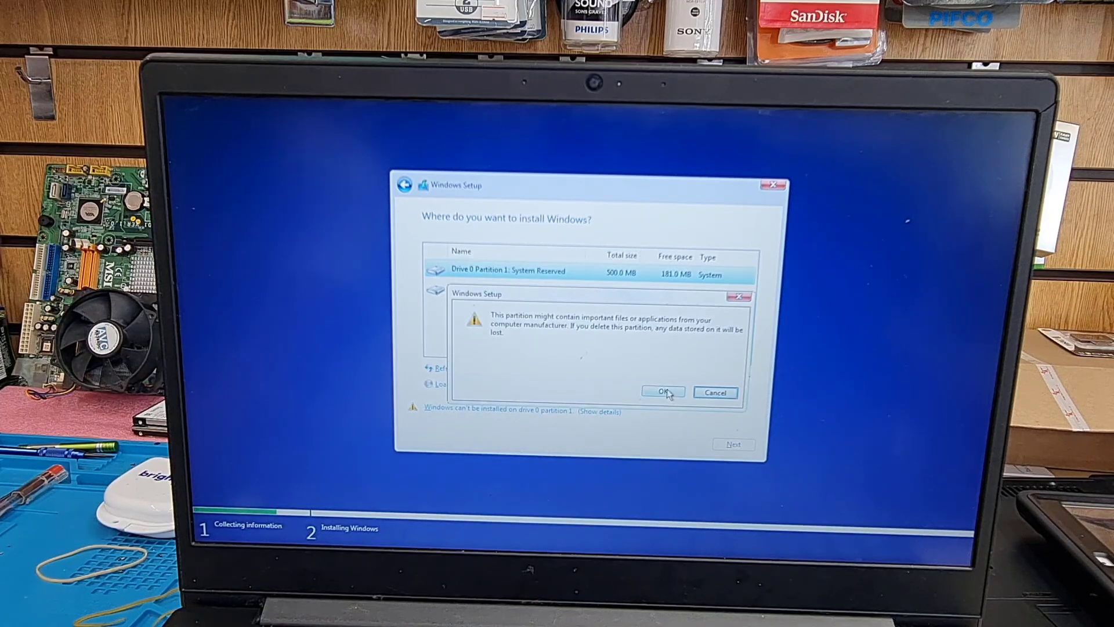
pyautogui.click(662, 392)
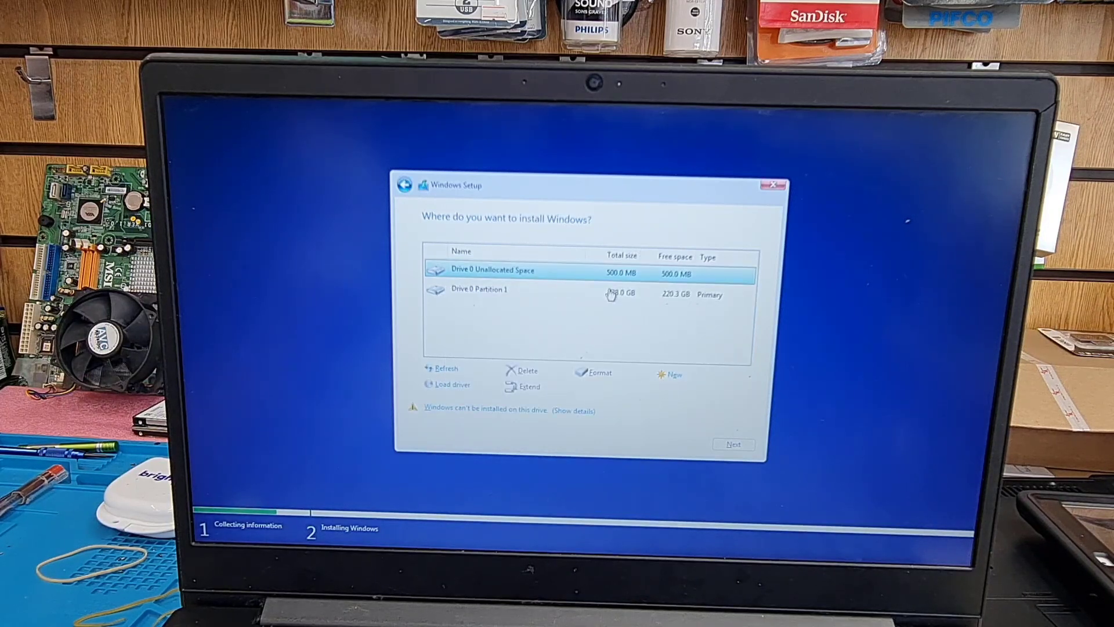
pyautogui.click(526, 371)
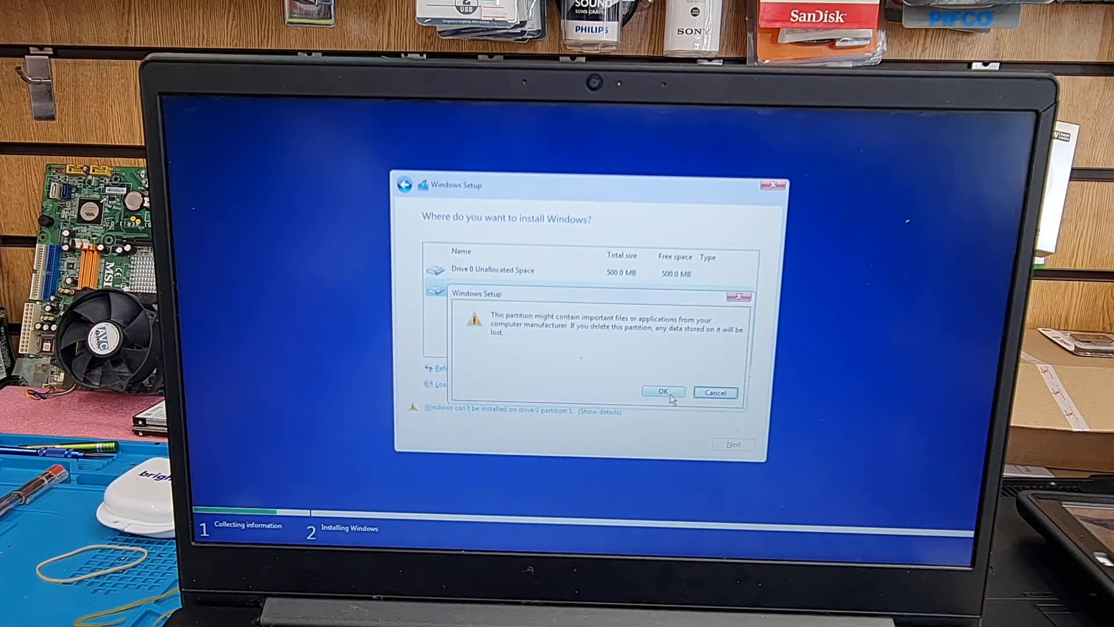
pyautogui.click(662, 392)
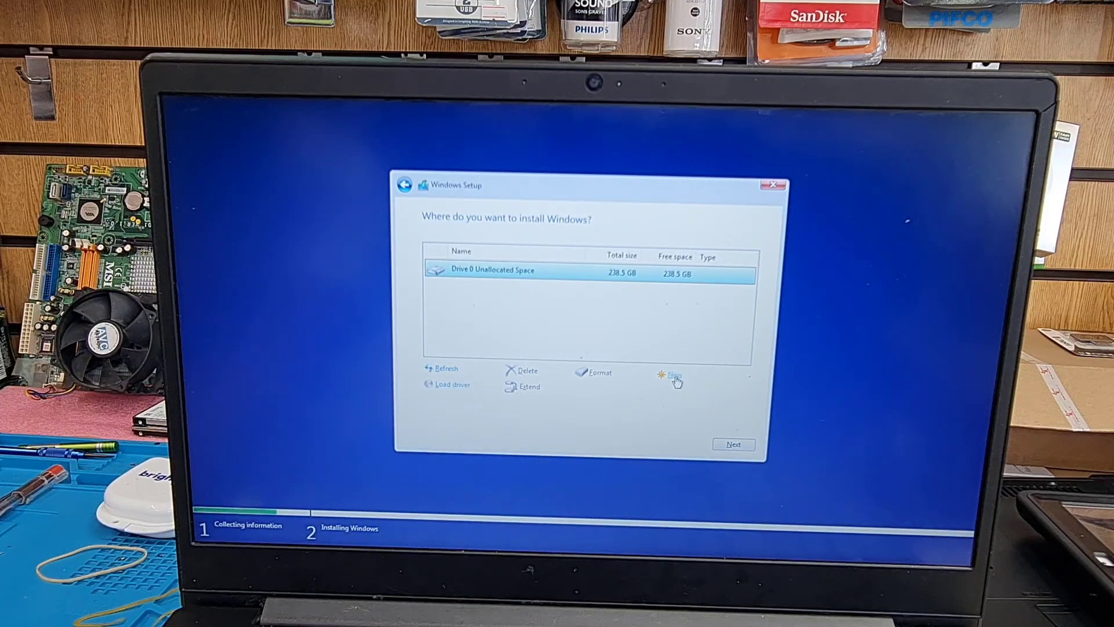
pyautogui.click(673, 376)
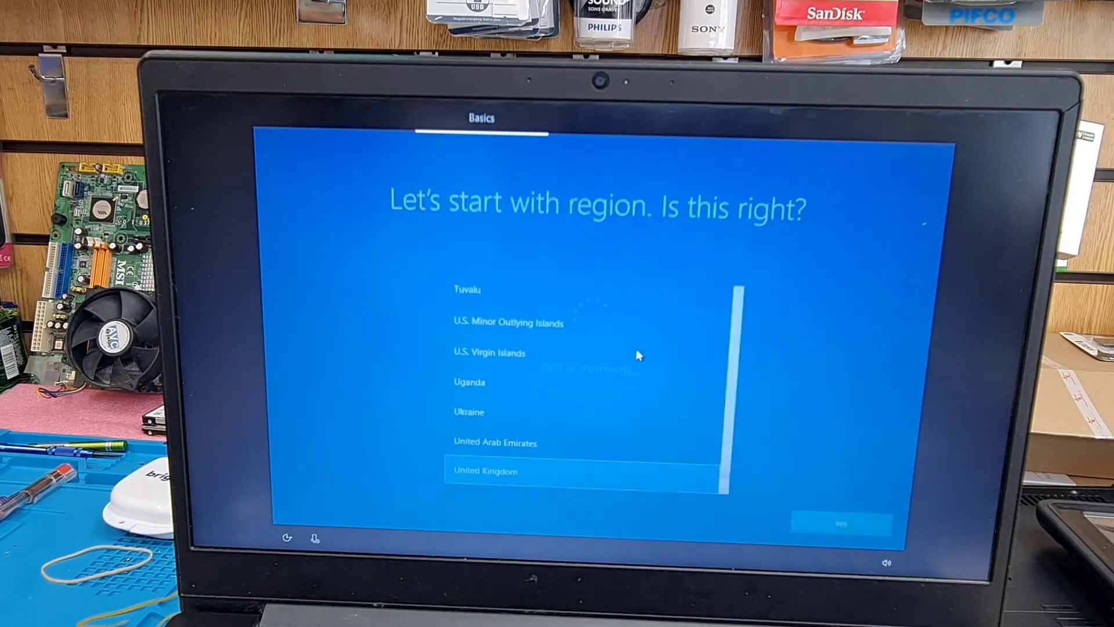
# Step: Confirm United Kingdom as the region and skip connecting to a network
pyautogui.click(843, 521)
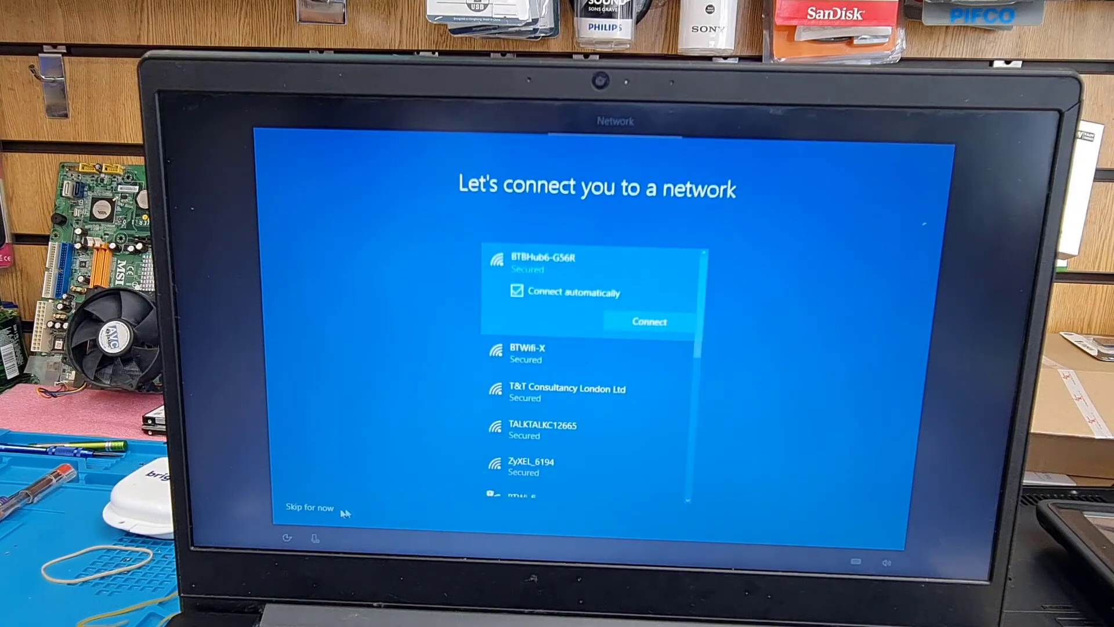
pyautogui.moveTo(300, 514)
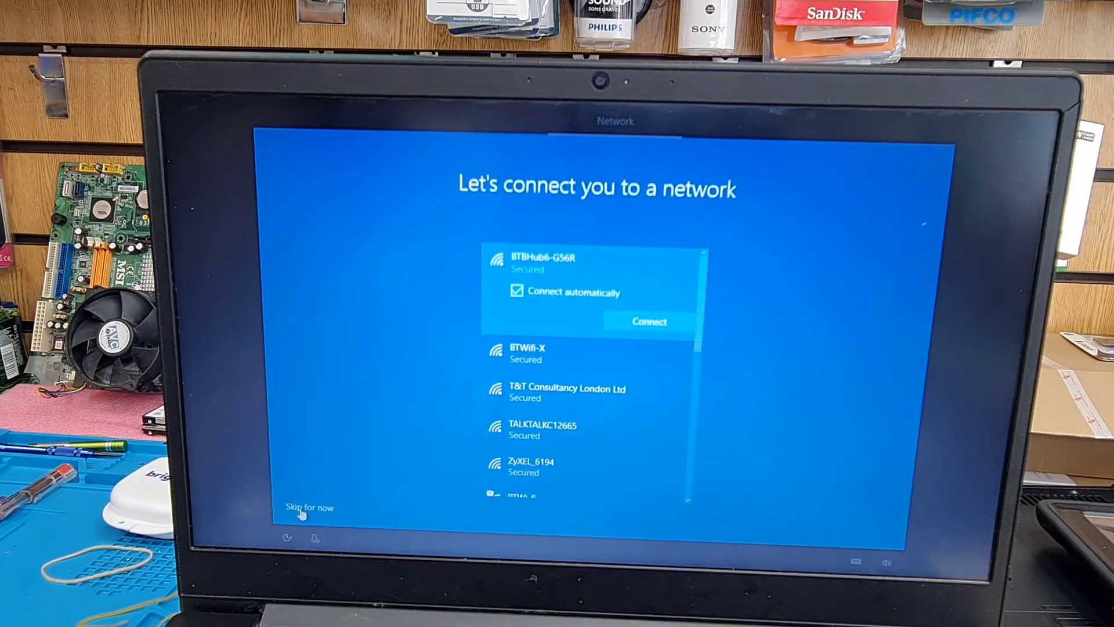
pyautogui.click(305, 508)
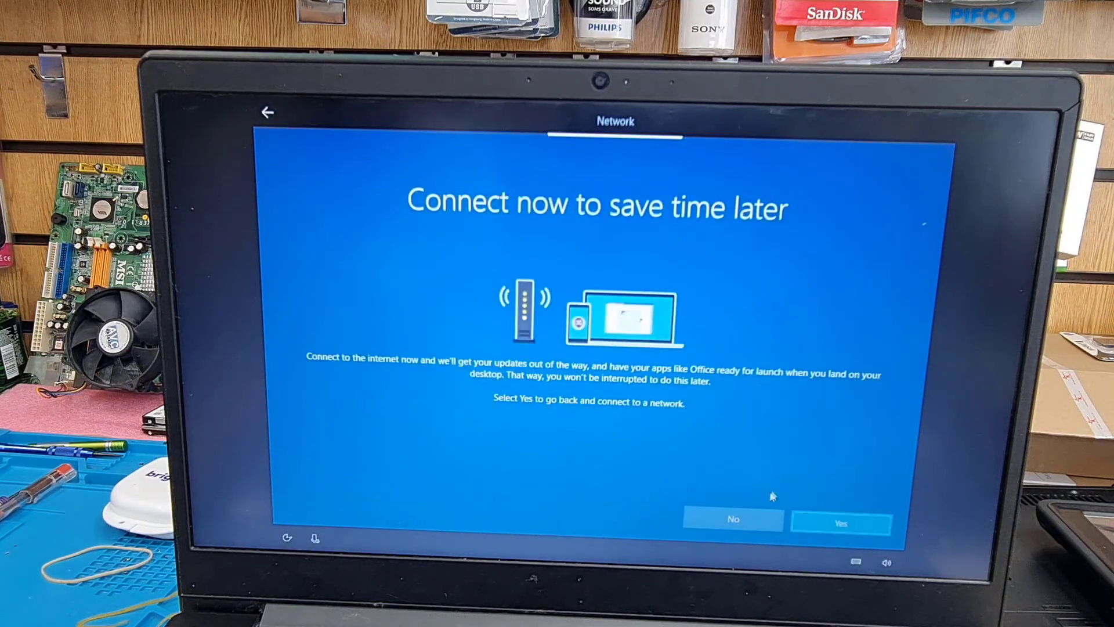